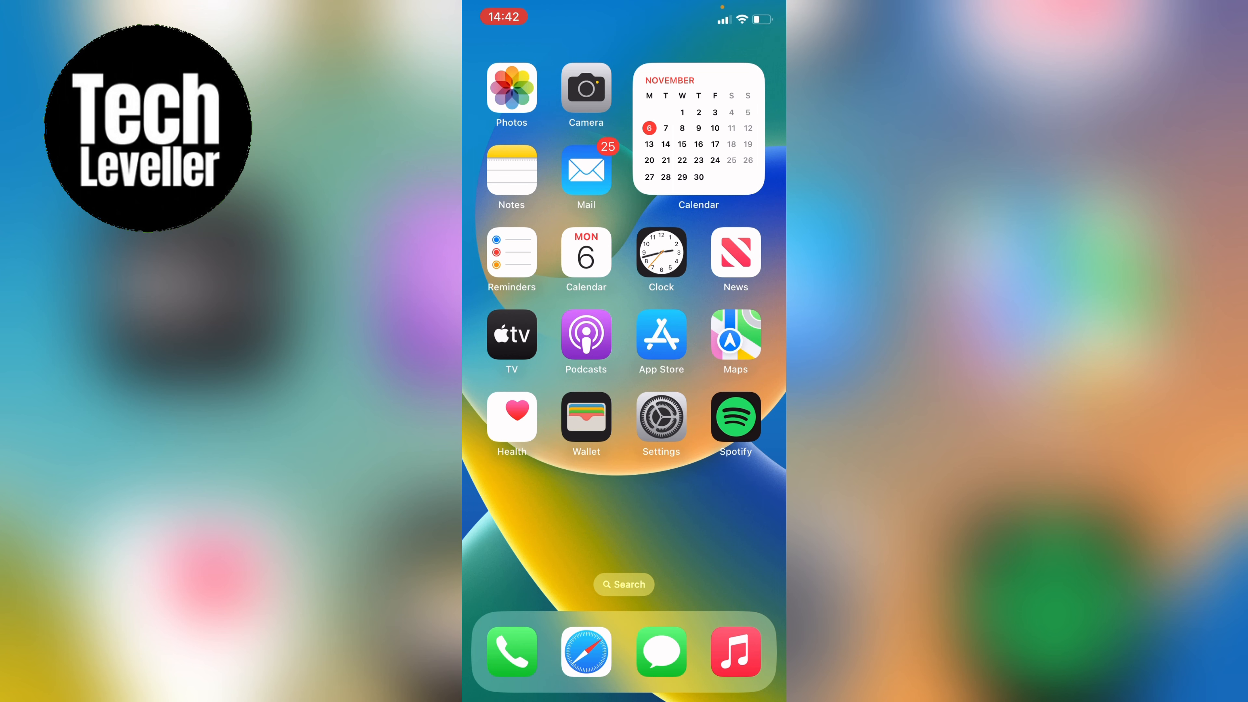
From the home screen, go into iOS Settings and scroll down to the app list.
left_click(660, 418)
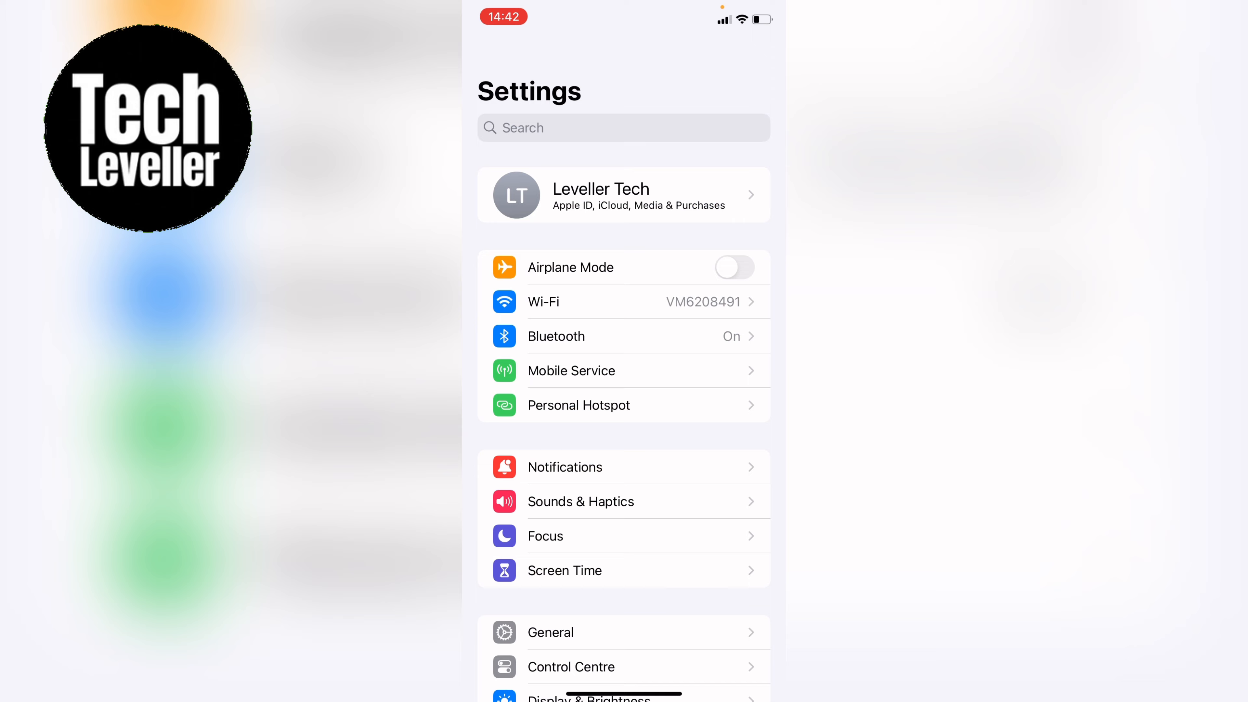
scroll("down", 3)
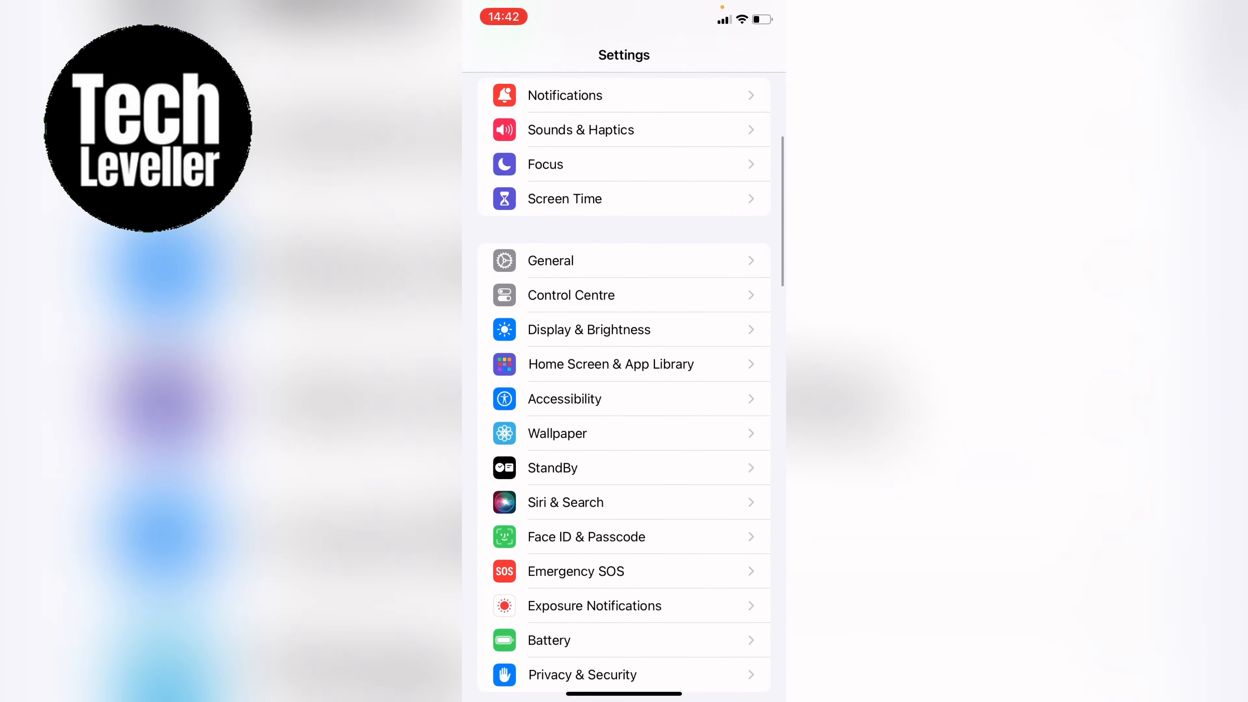
scroll("down", 3)
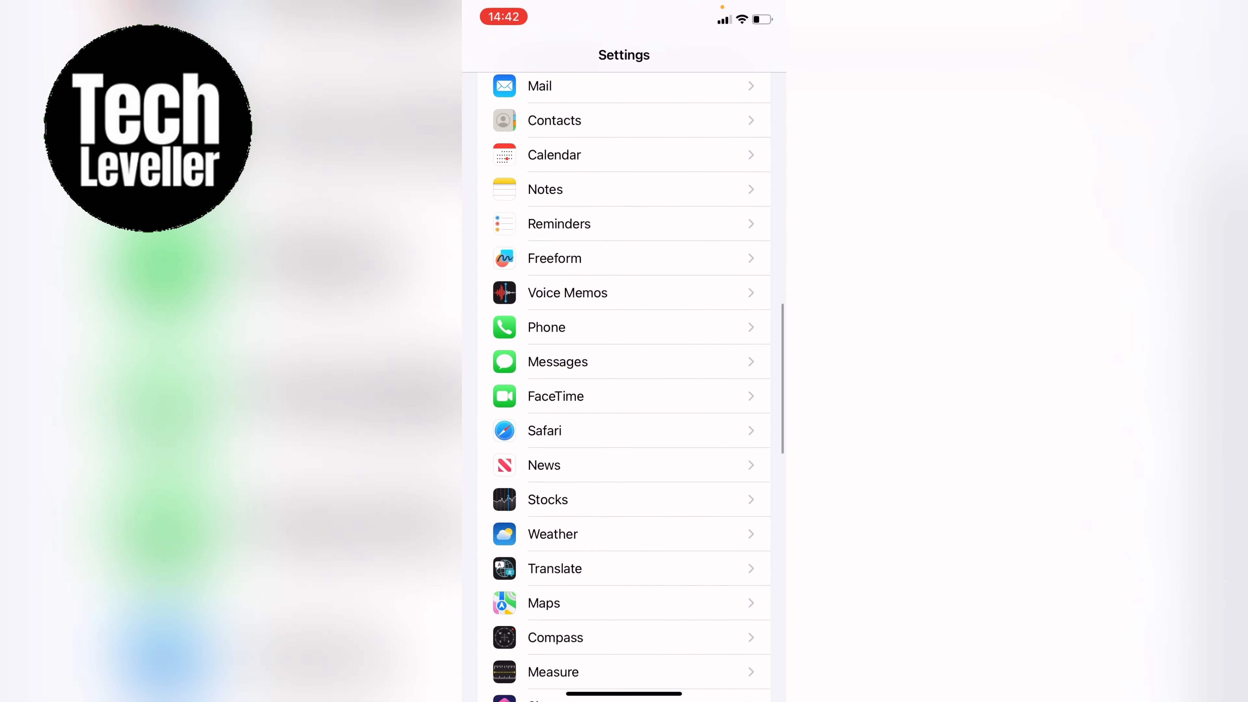
scroll("down", 3)
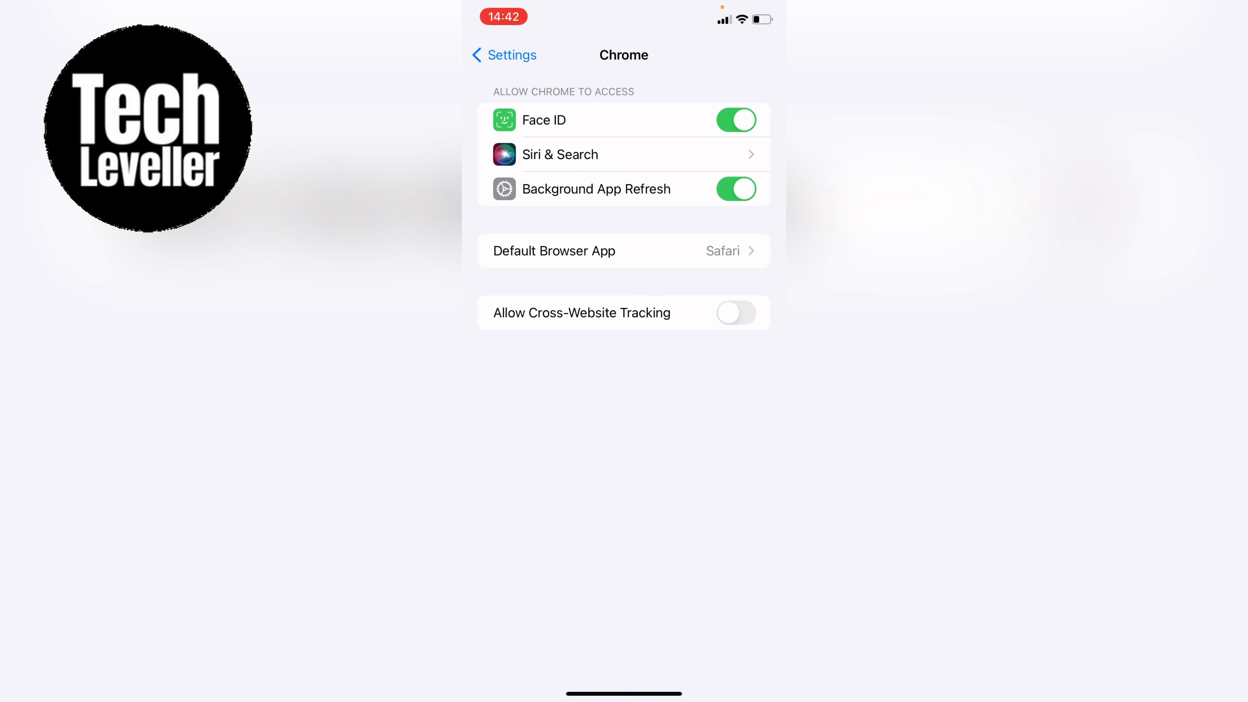
Set Chrome as the Default Browser App instead of Safari and return to Chrome's settings.
left_click(623, 251)
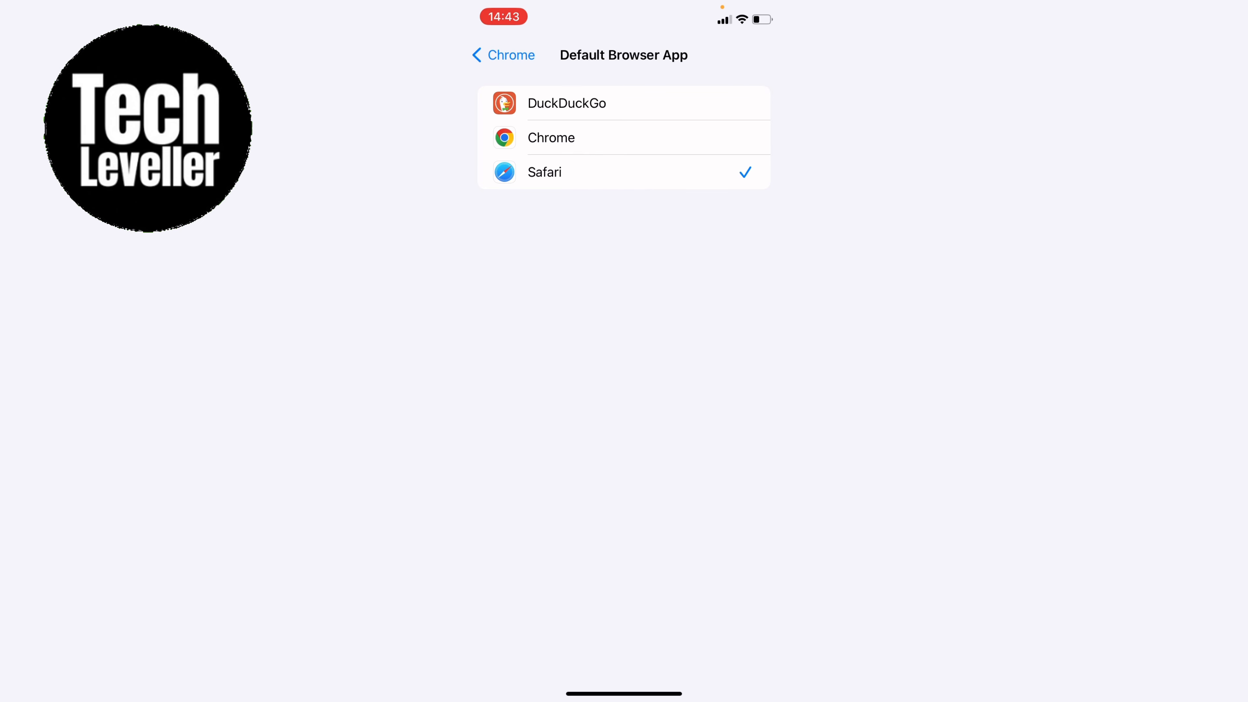
left_click(551, 138)
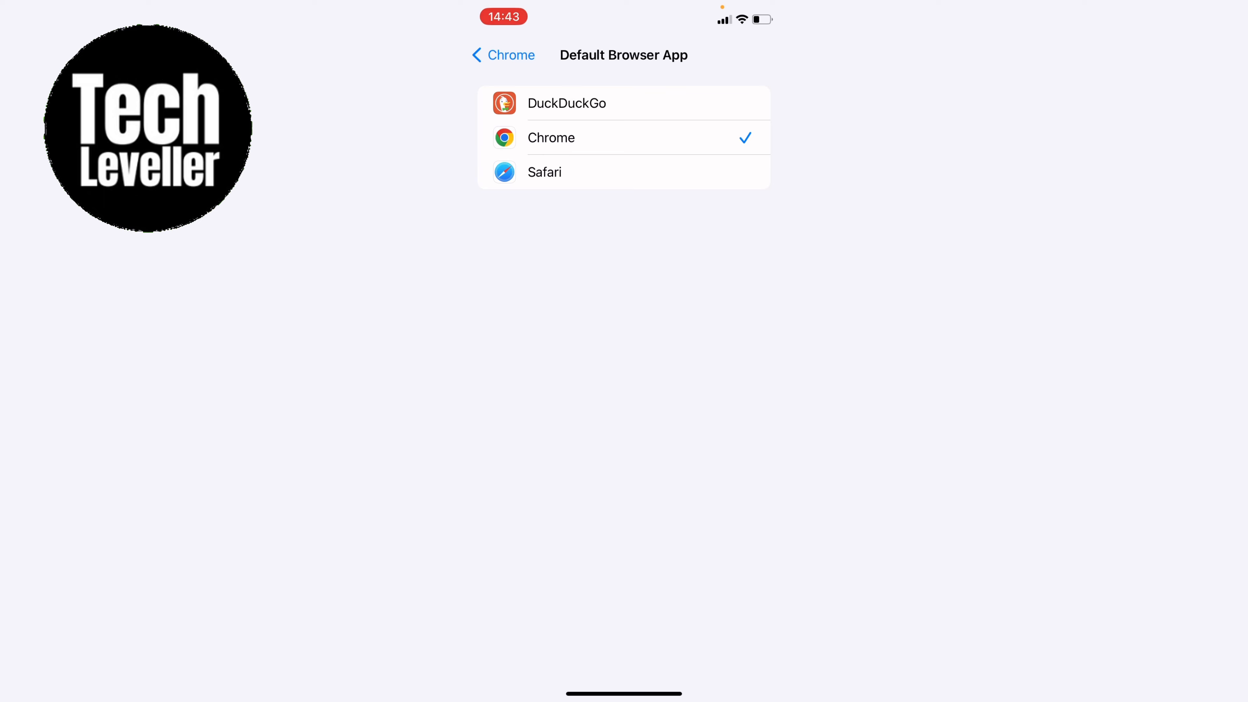
left_click(503, 54)
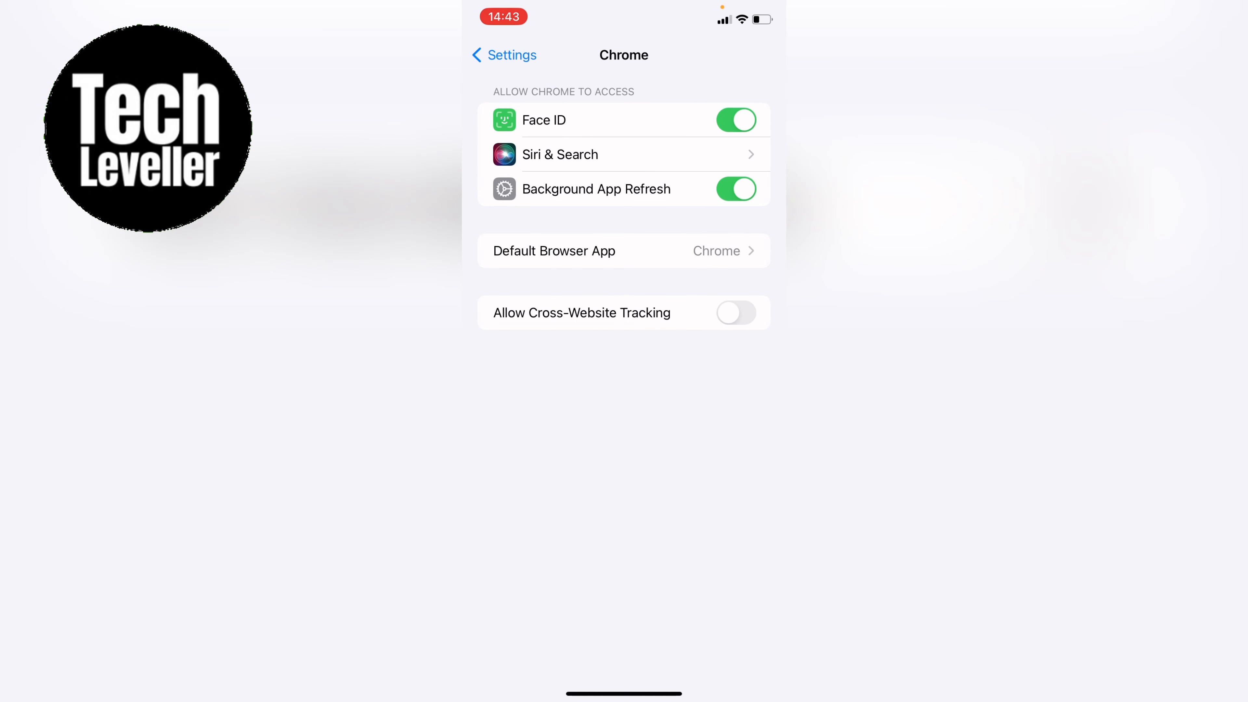